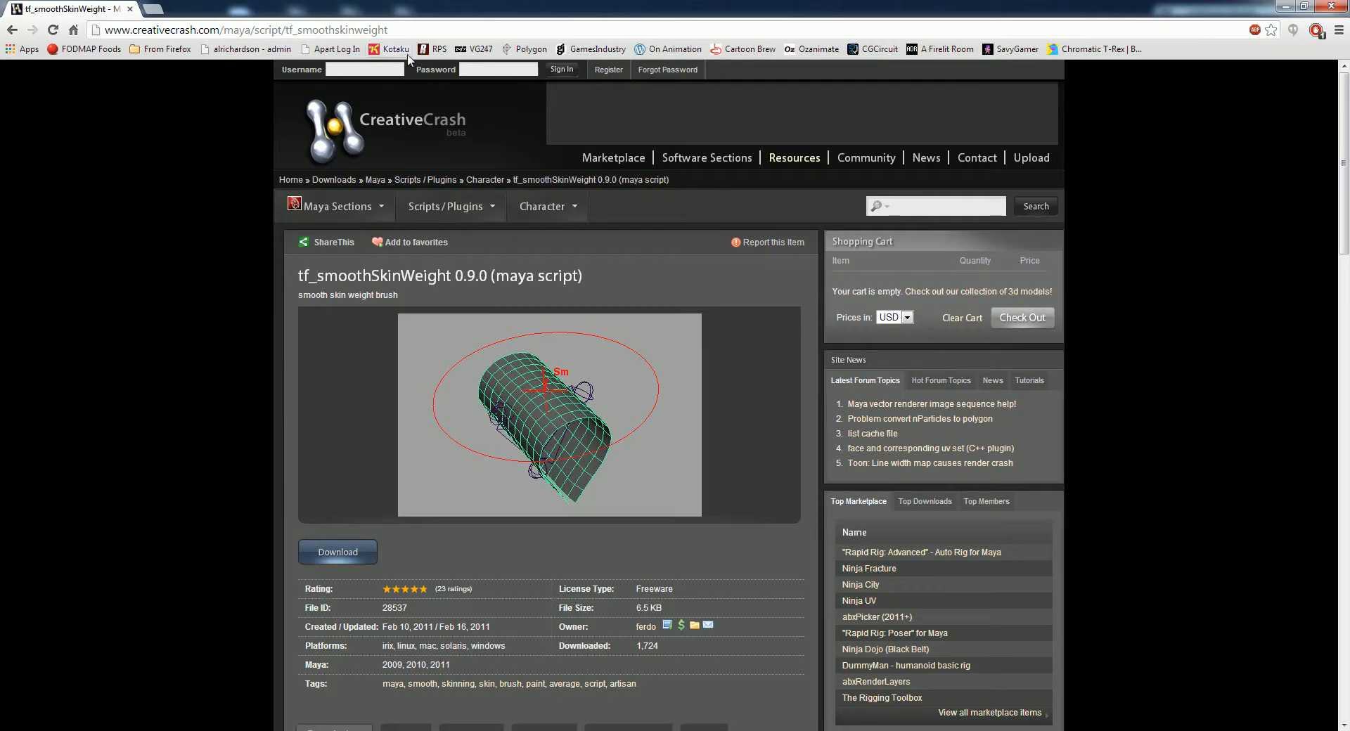
pyautogui.moveTo(655, 692)
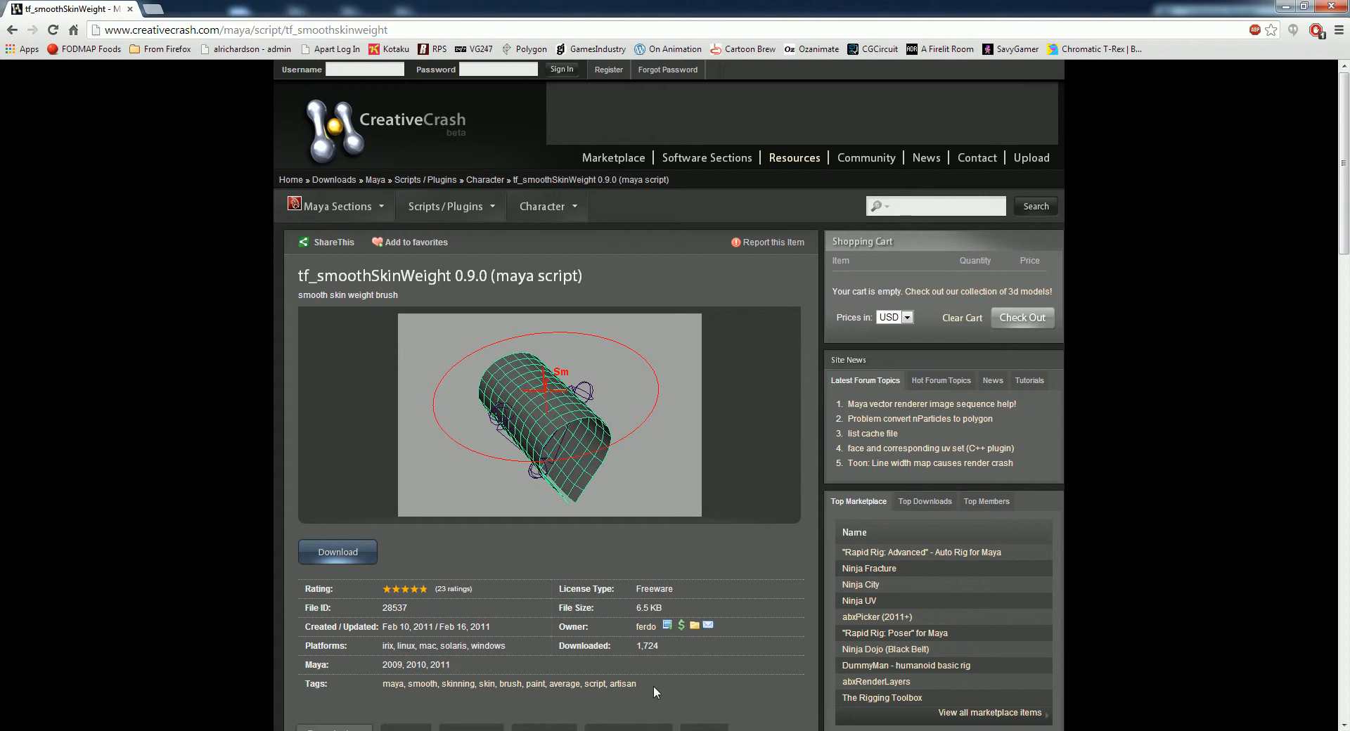
pyautogui.moveTo(1110, 356)
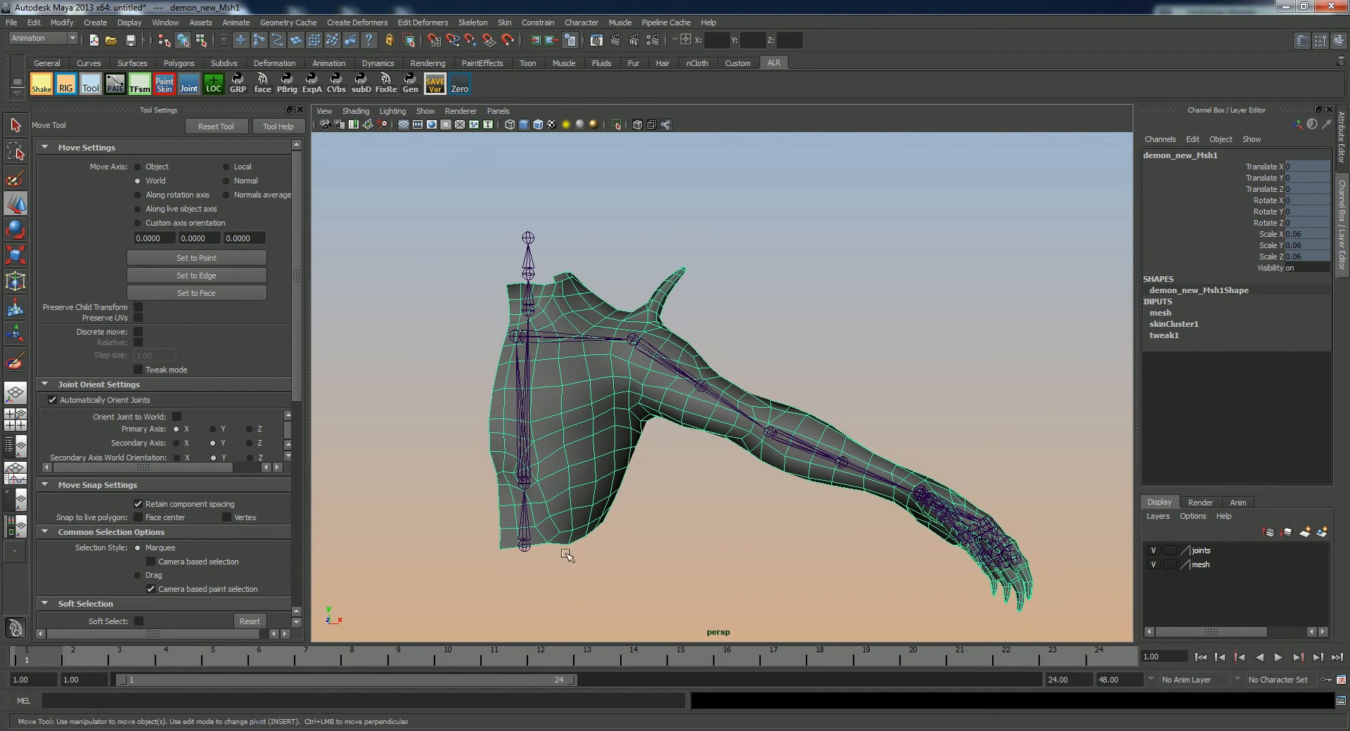
# Select Cnt_Chest_000_INT_SKL in the Influences list to show its black-and-white weights.
pyautogui.click(257, 680)
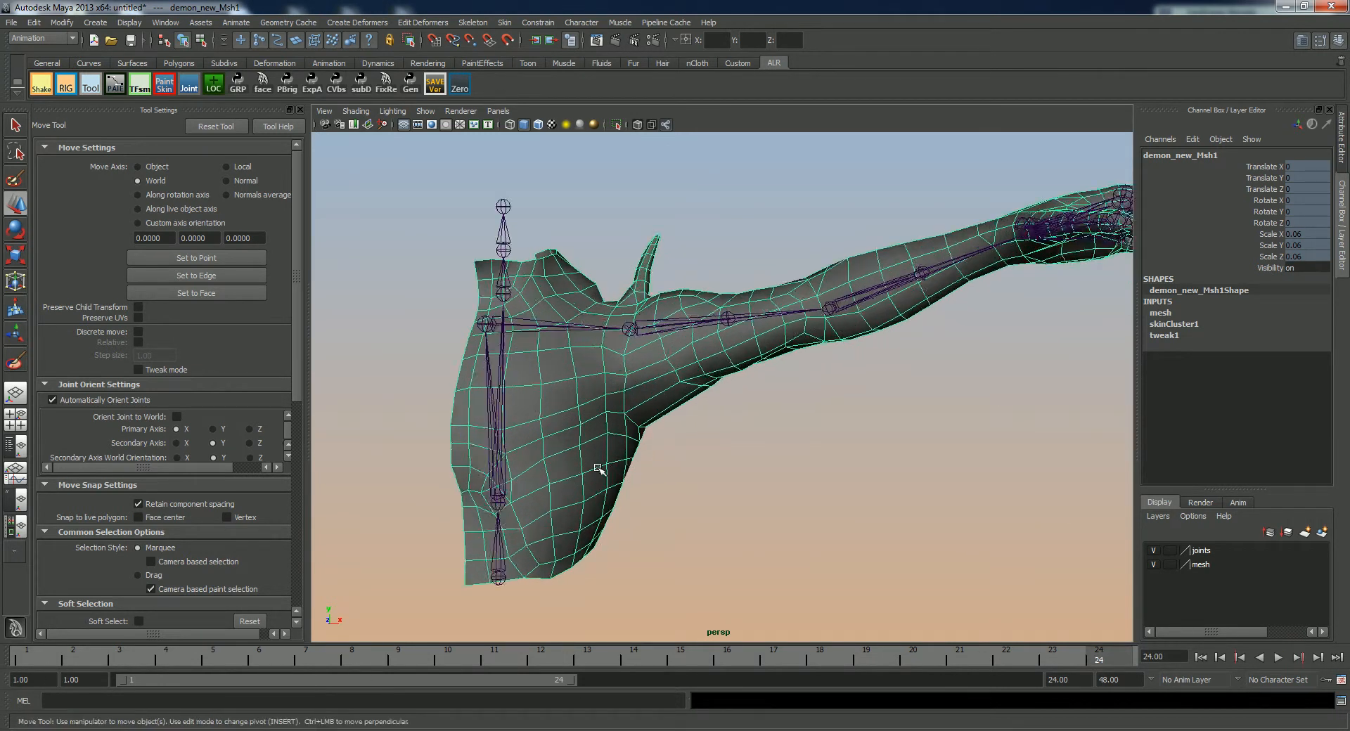
pyautogui.click(163, 84)
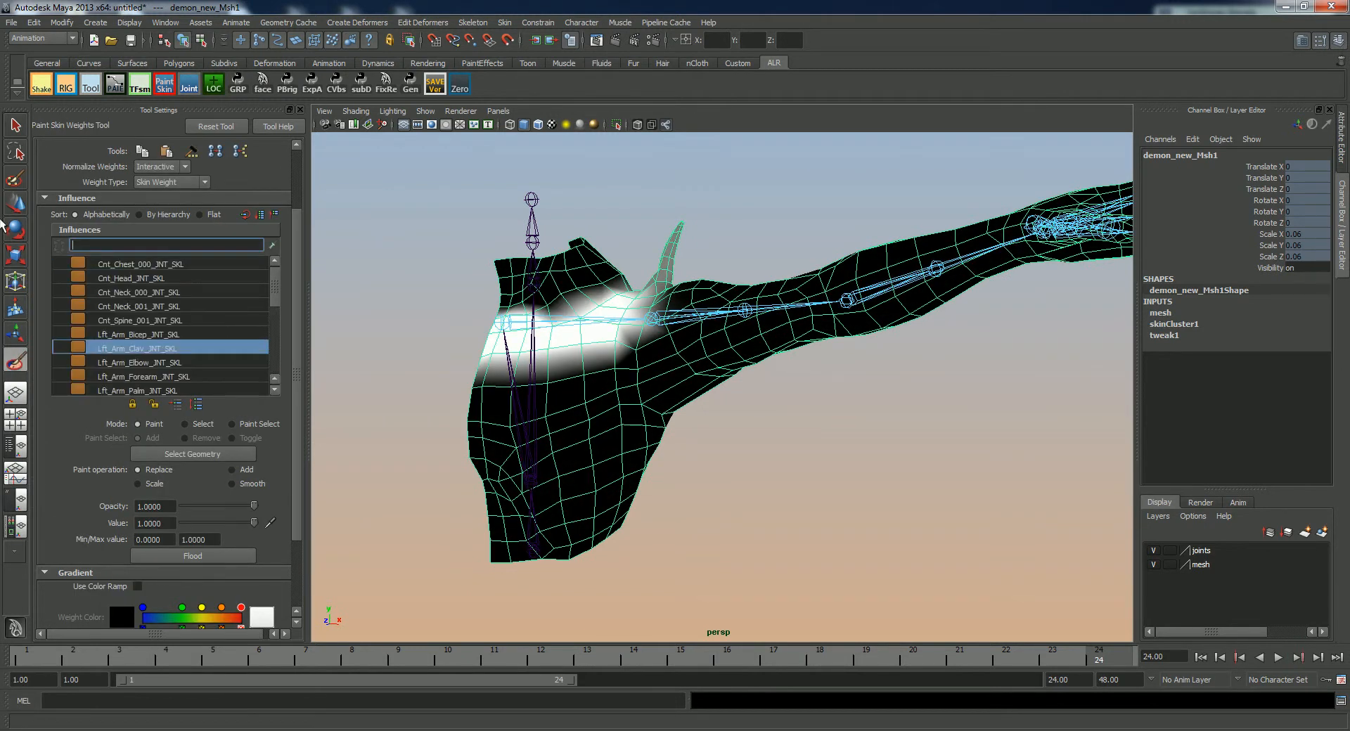
pyautogui.click(138, 264)
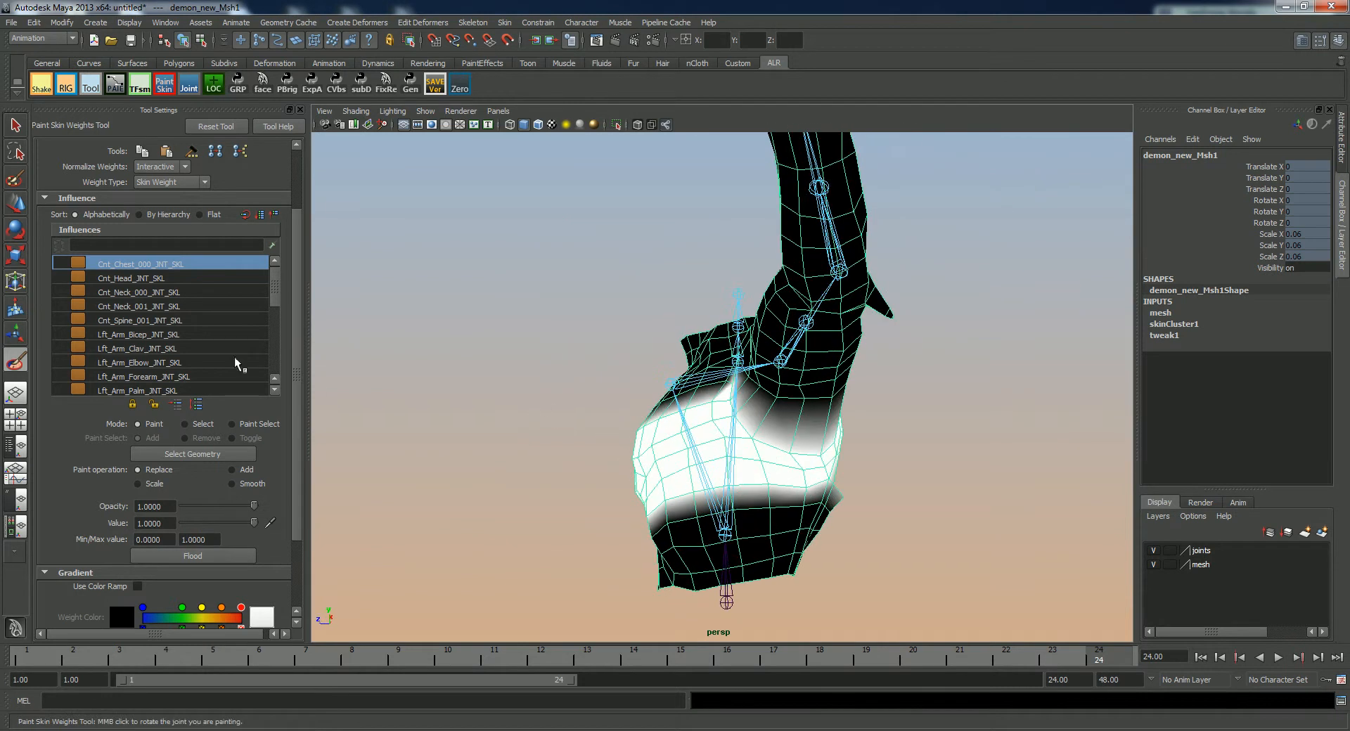
pyautogui.moveTo(199, 363)
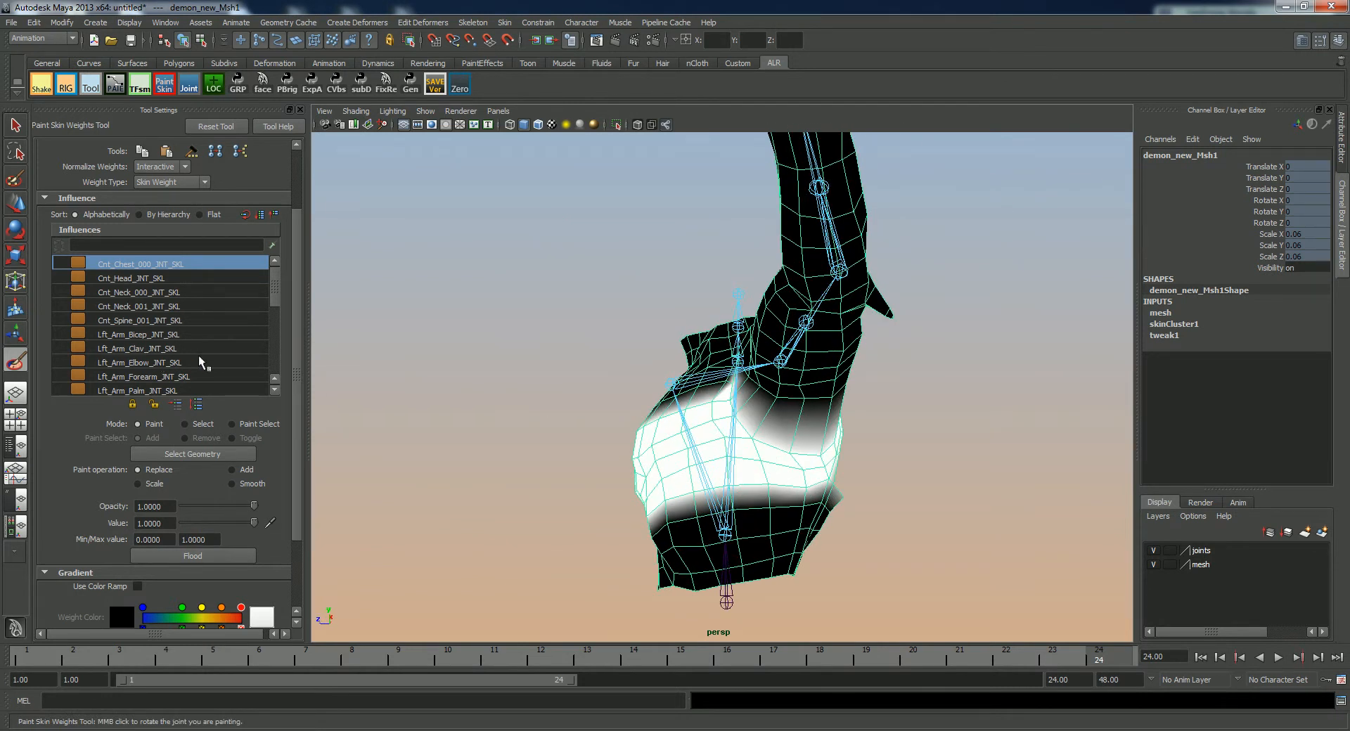
pyautogui.click(139, 334)
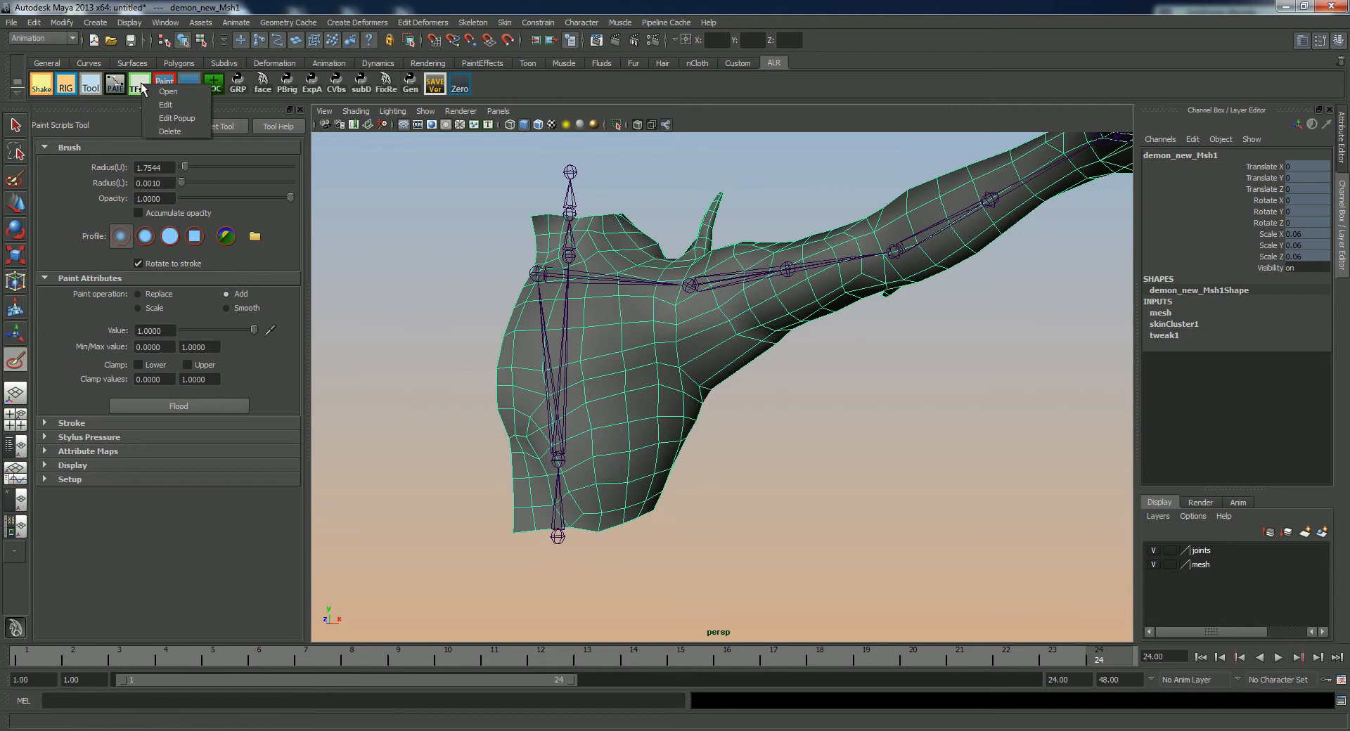
pyautogui.click(165, 104)
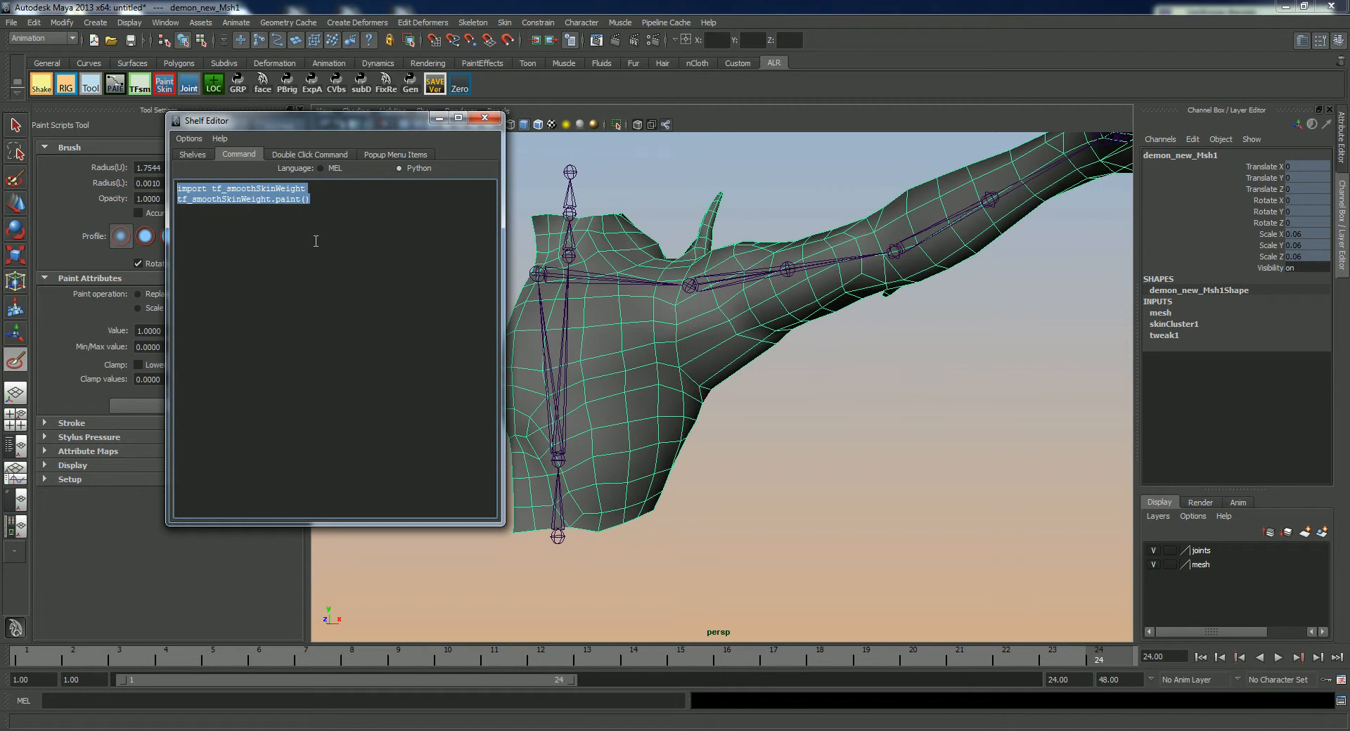
pyautogui.moveTo(344, 248)
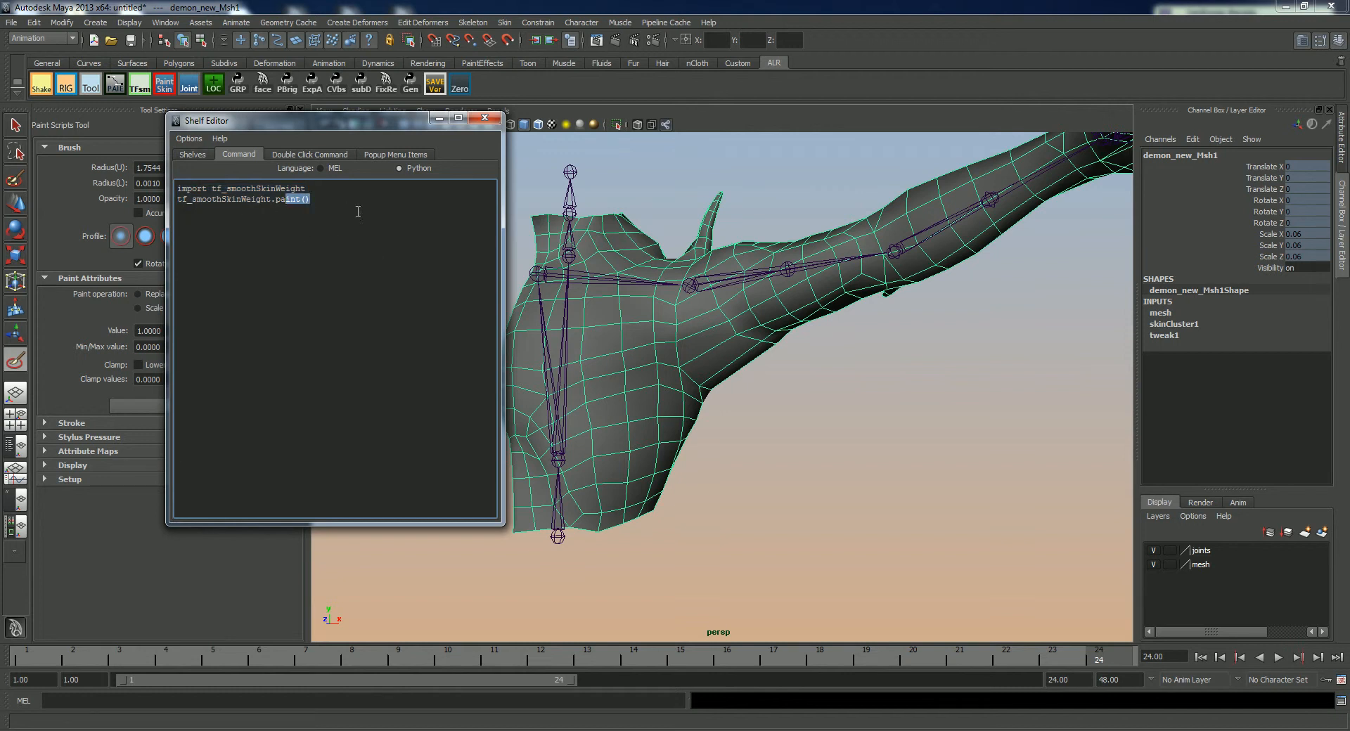
pyautogui.click(484, 118)
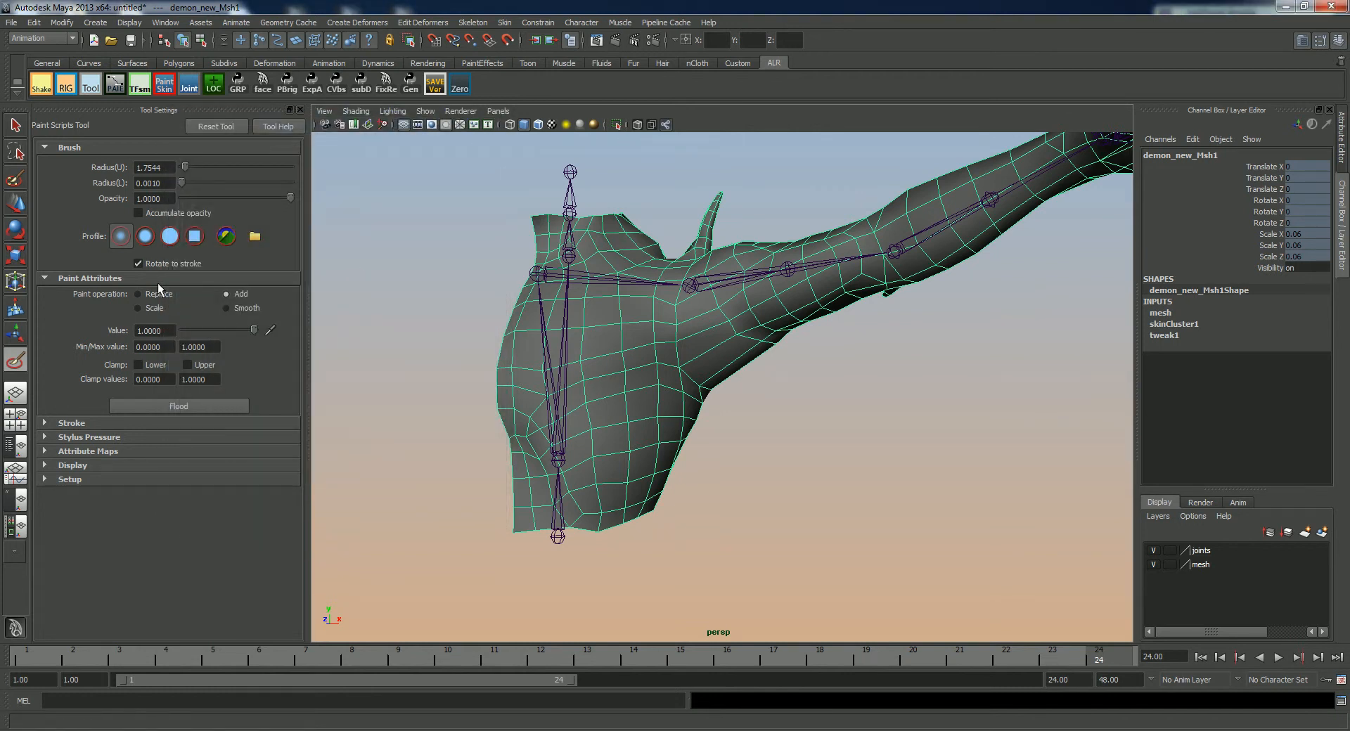
pyautogui.click(120, 236)
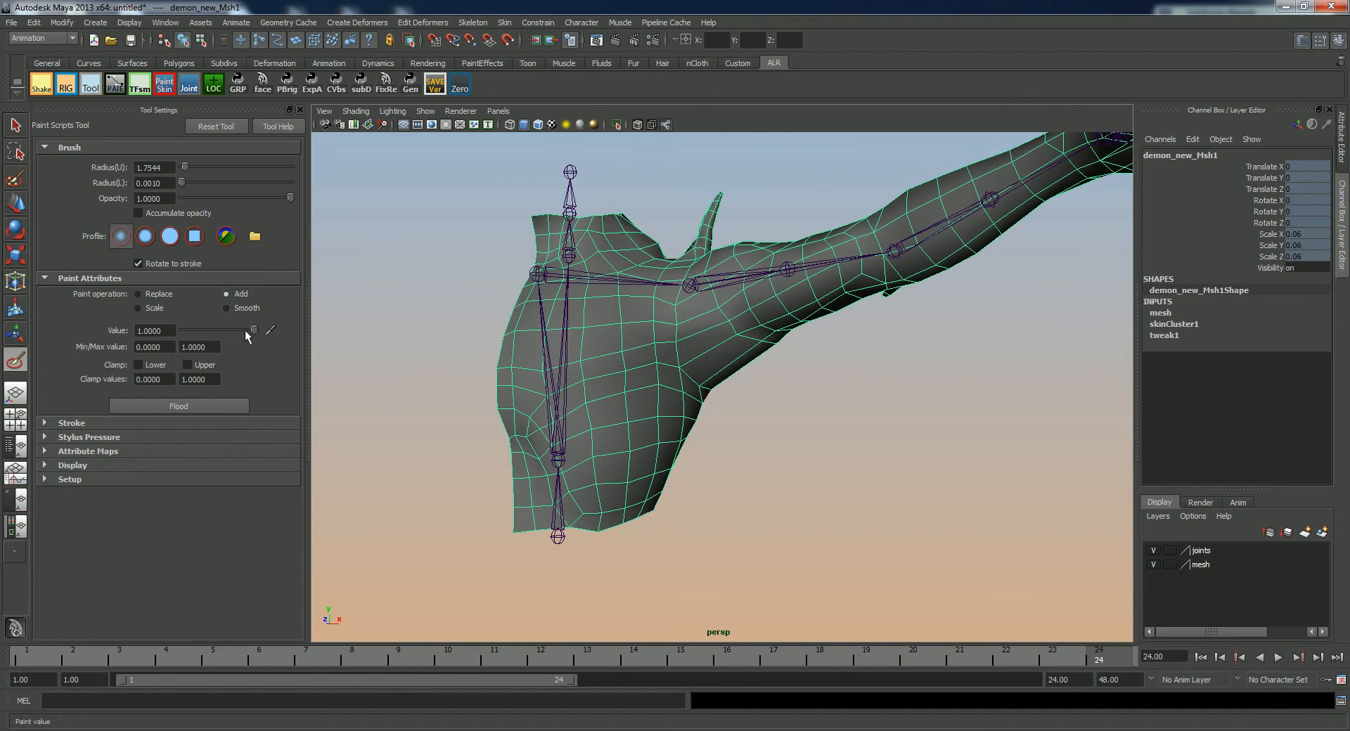
pyautogui.moveTo(251, 330); pyautogui.dragTo(230, 330)
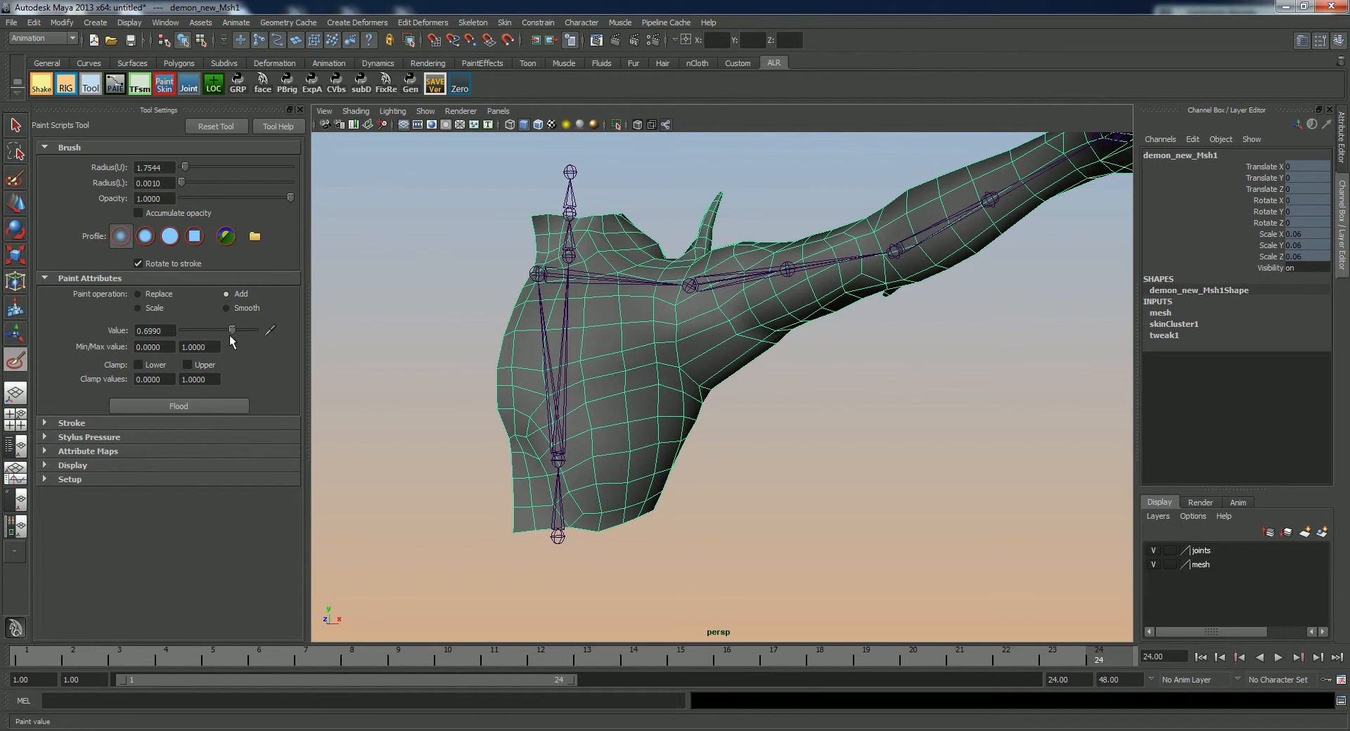
pyautogui.moveTo(714, 388); pyautogui.dragTo(749, 380)
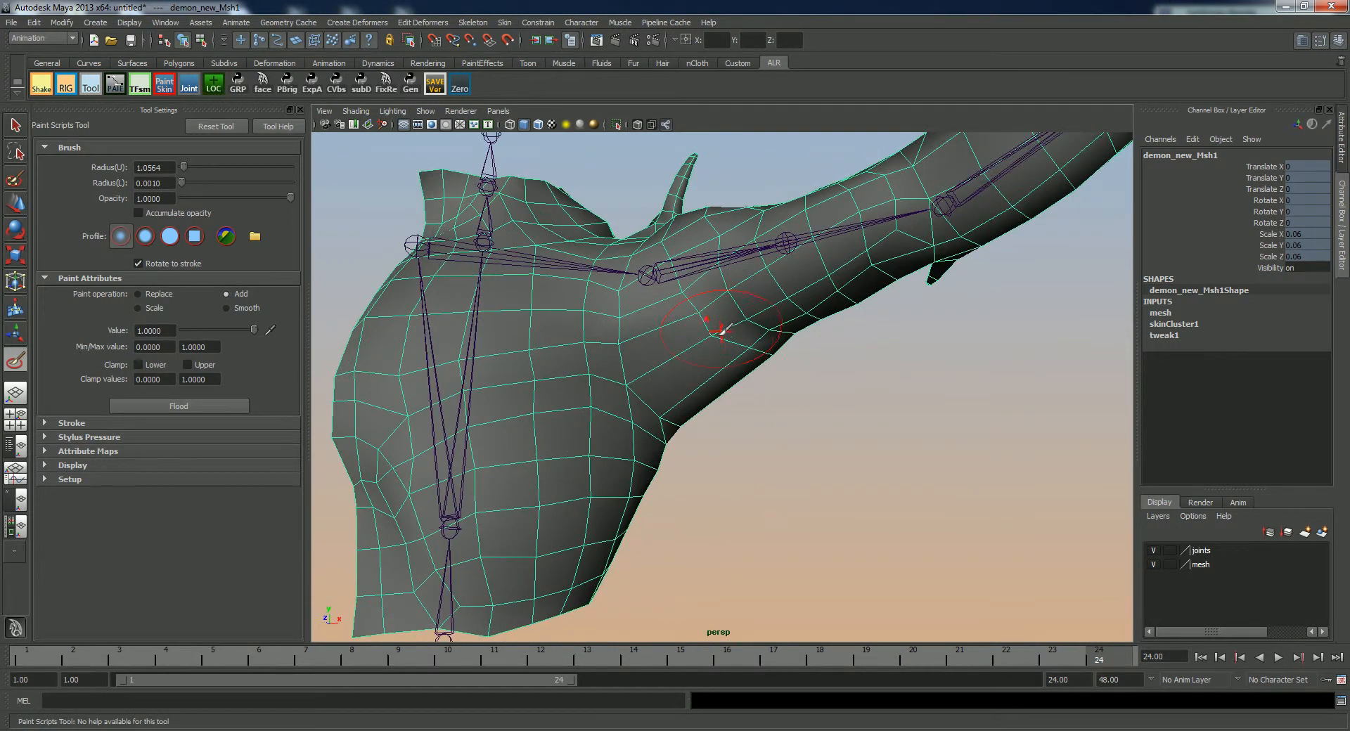
# Paint smoothing strokes where the shoulder meets the upper arm and under the shoulder.
pyautogui.moveTo(733, 345); pyautogui.dragTo(904, 405)
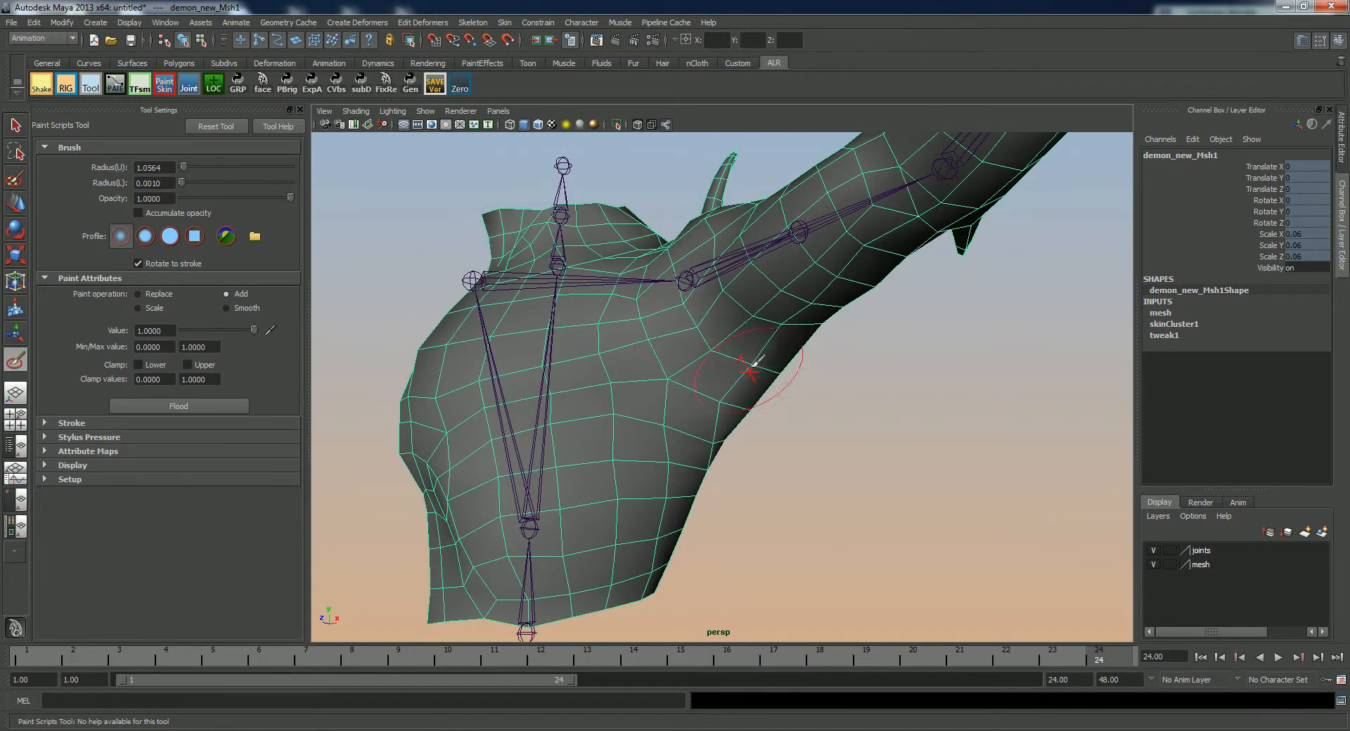
pyautogui.moveTo(749, 362); pyautogui.dragTo(844, 336)
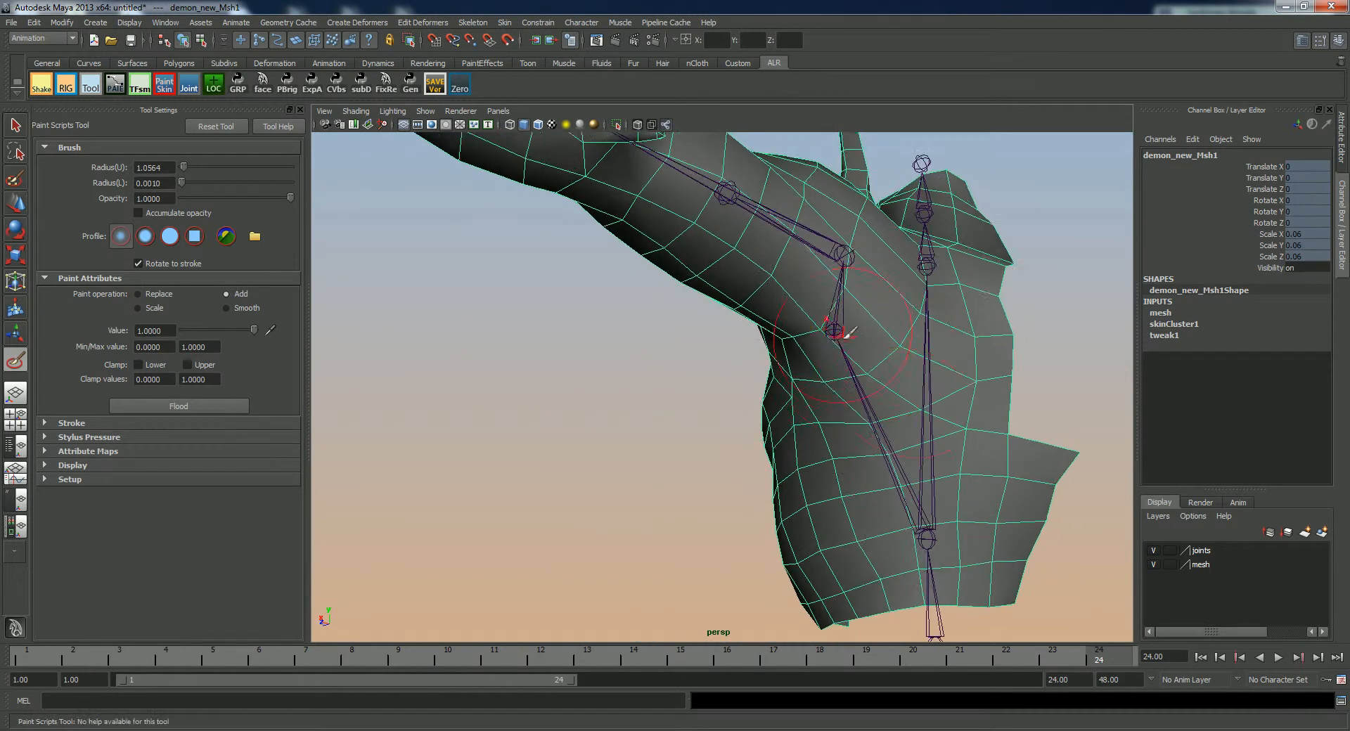